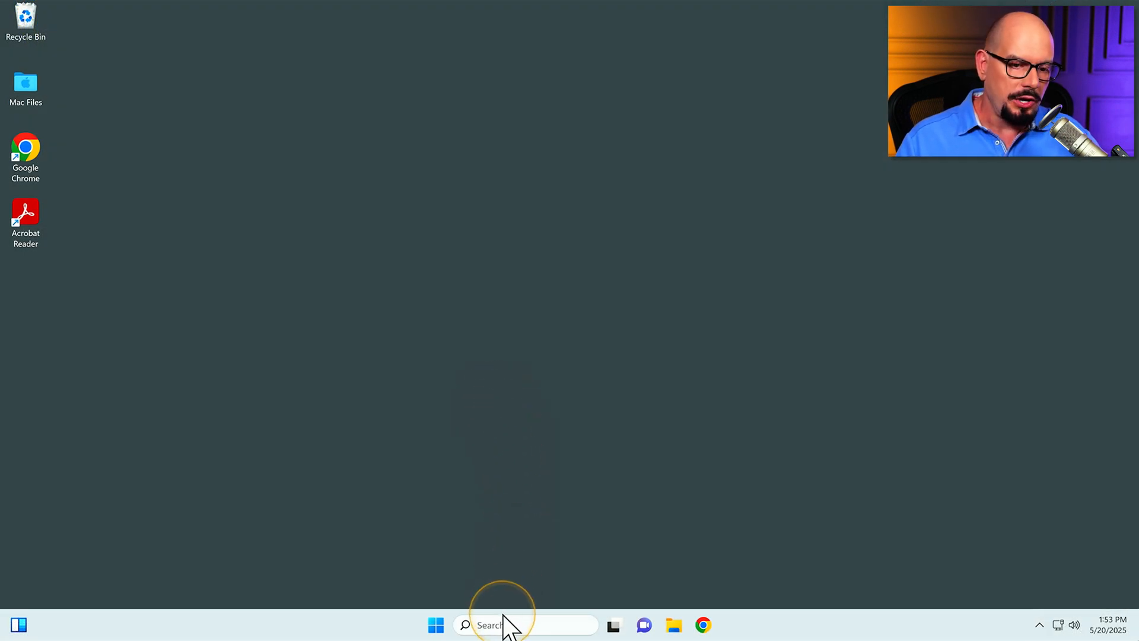
- Search 'security' from the taskbar and launch Windows Security to its overview
left_click(524, 625)
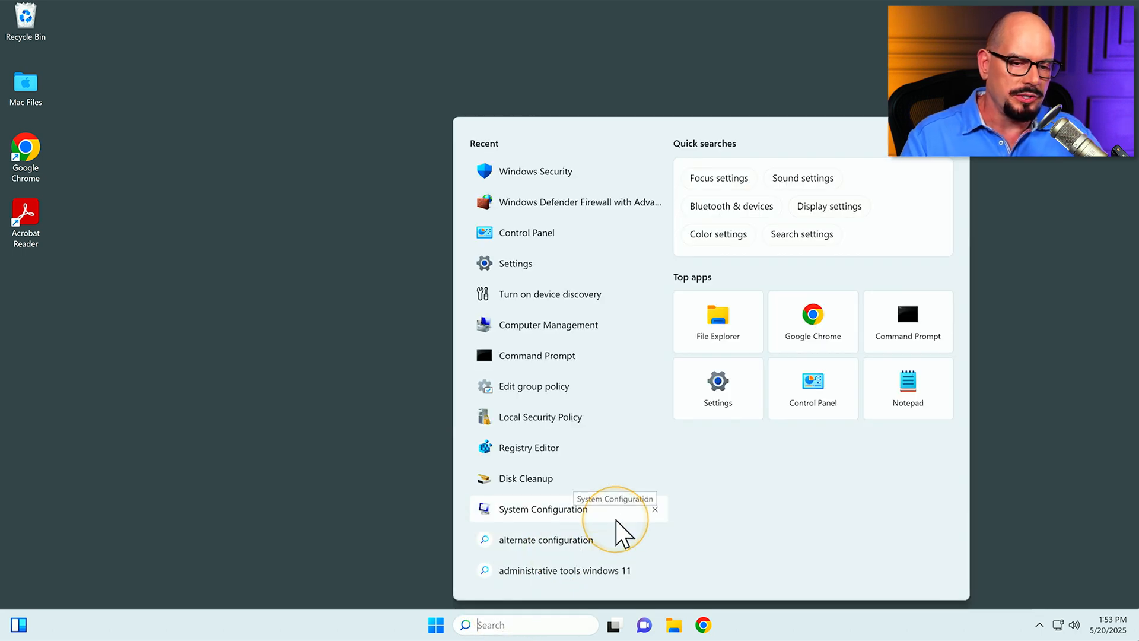
type("security")
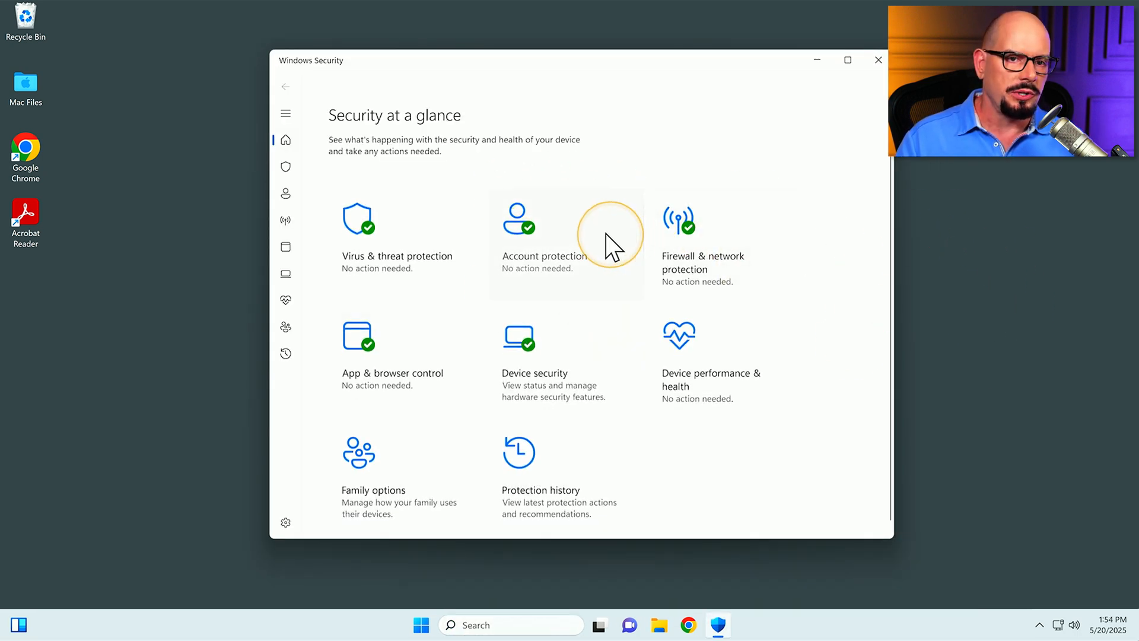
mouse_move(758, 264)
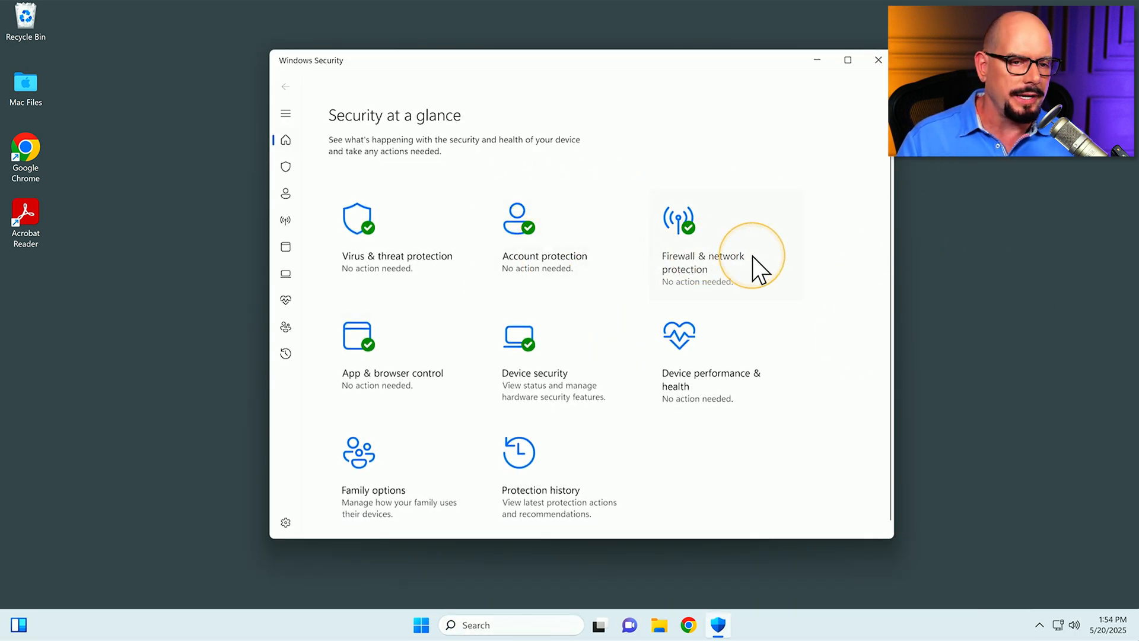
mouse_move(552, 356)
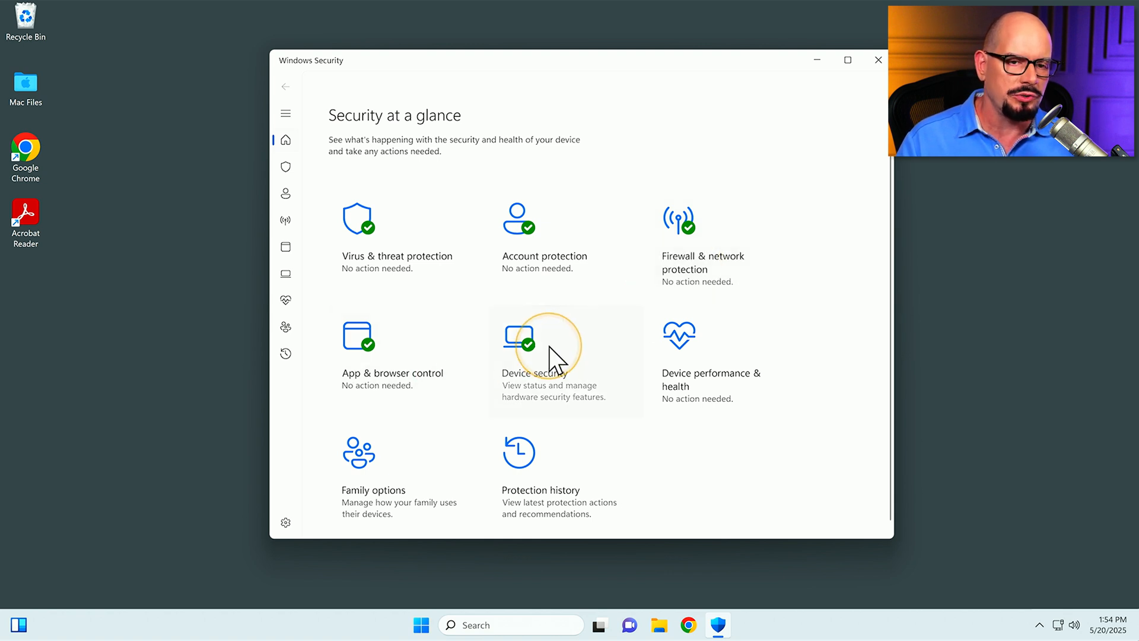
mouse_move(792, 270)
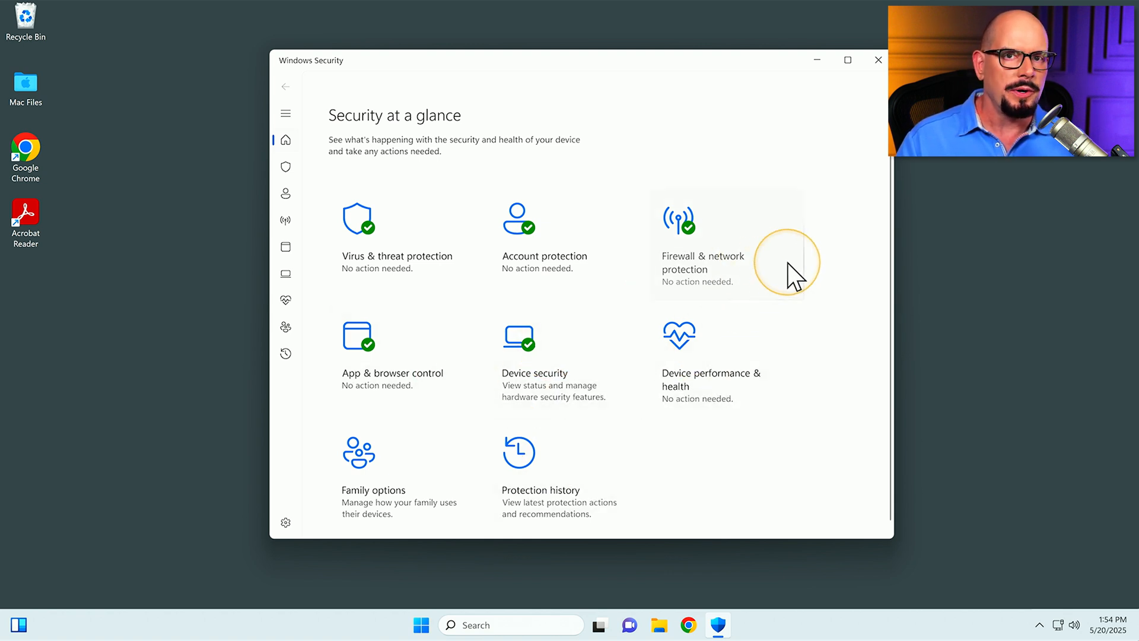
mouse_move(335, 274)
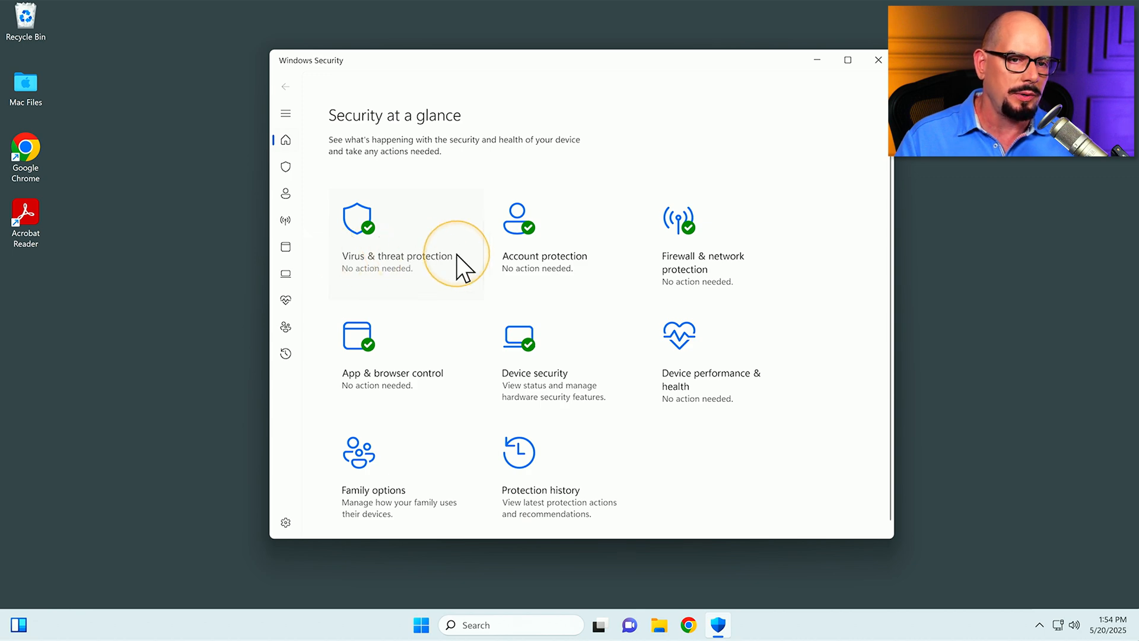
left_click(397, 243)
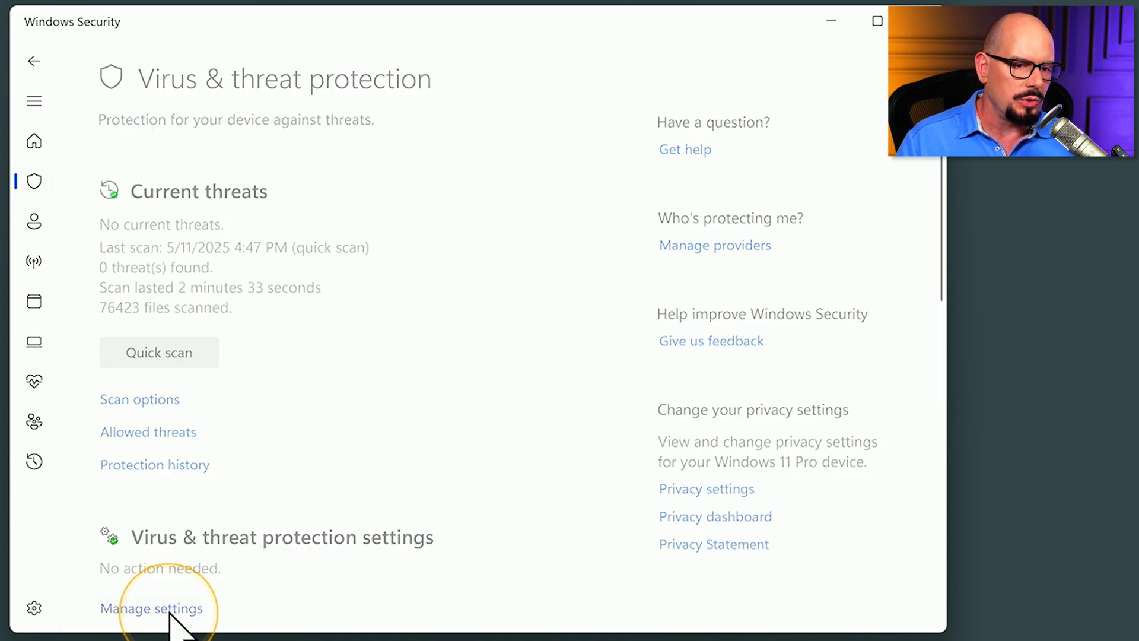
- Go to the Virus & threat protection settings showing real-time and cloud-delivered protection on
left_click(153, 608)
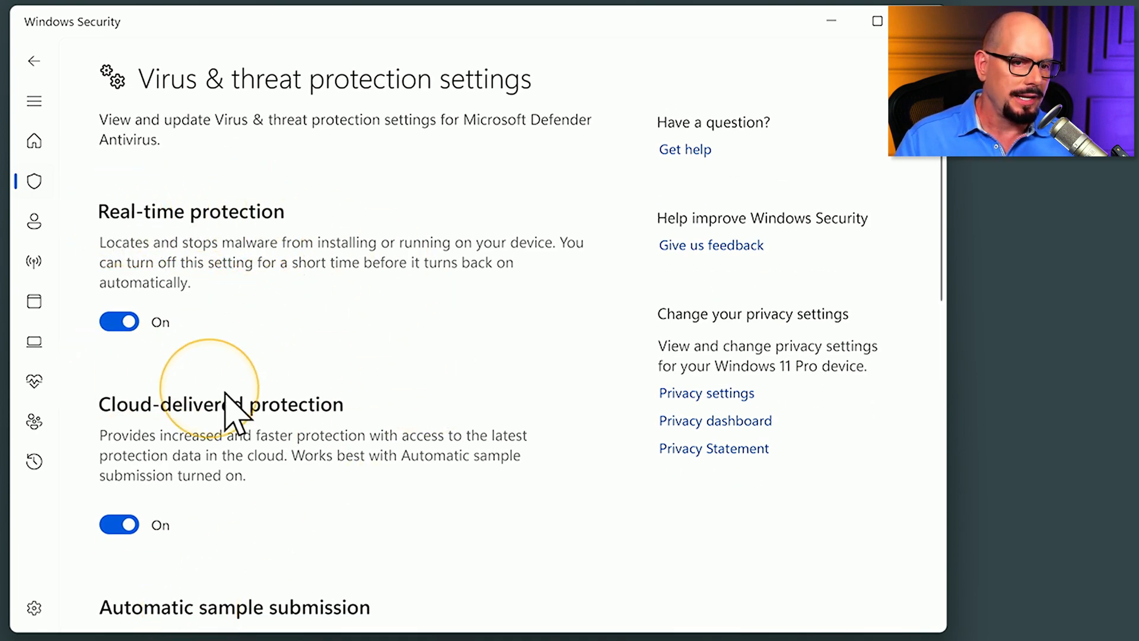
- Scroll through the settings to sample submission, tamper protection, controlled folder access and exclusions
scroll("down", 3)
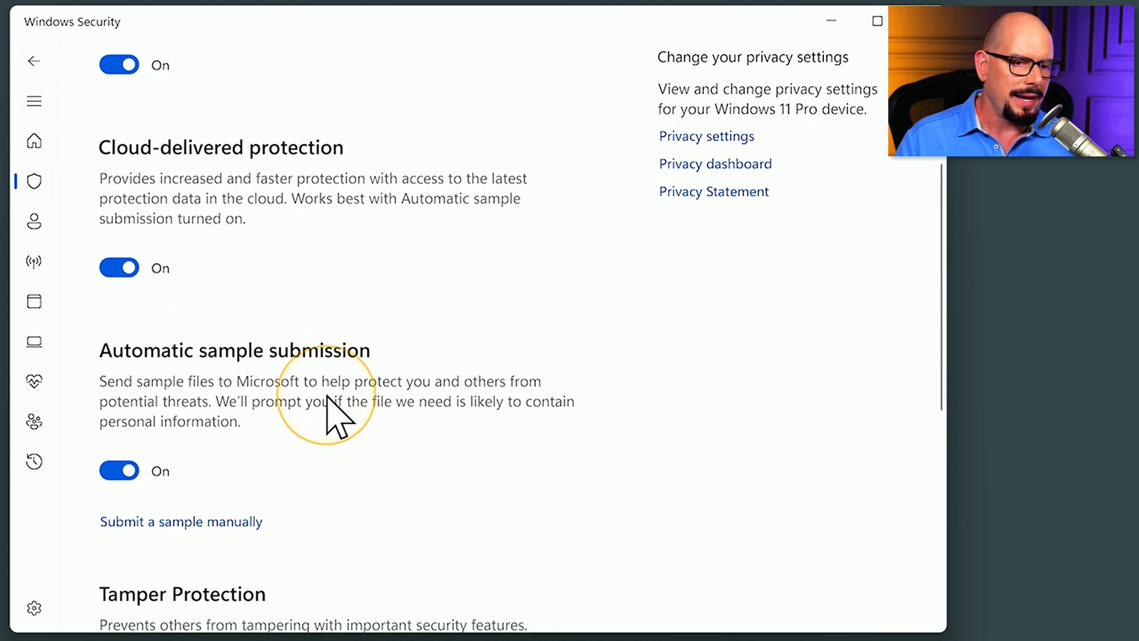
scroll("down", 3)
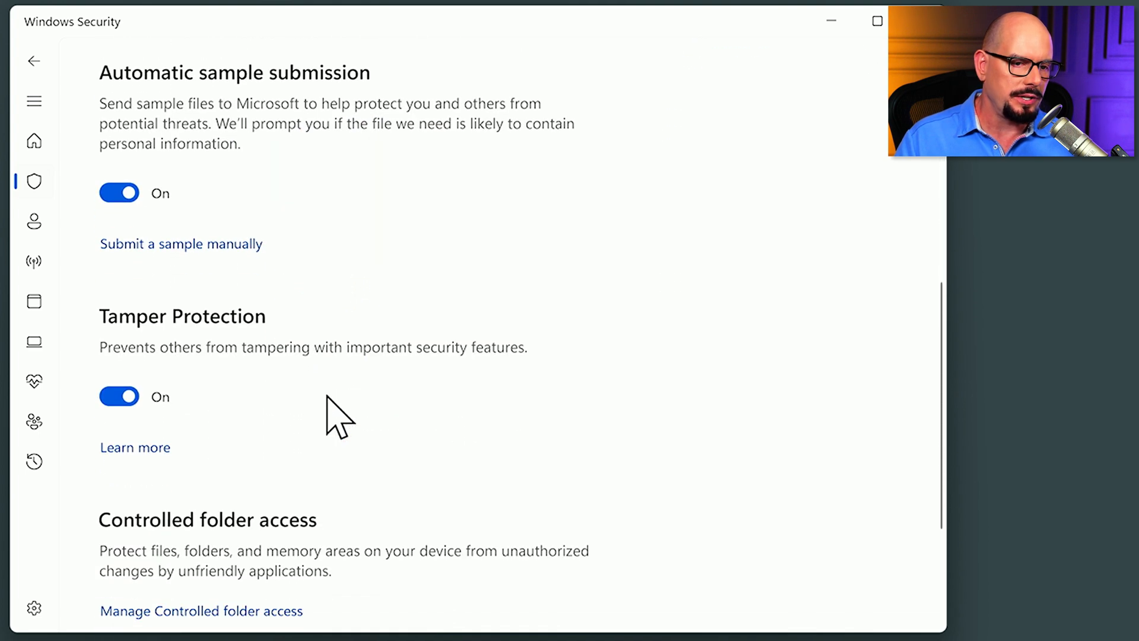
scroll("down", 3)
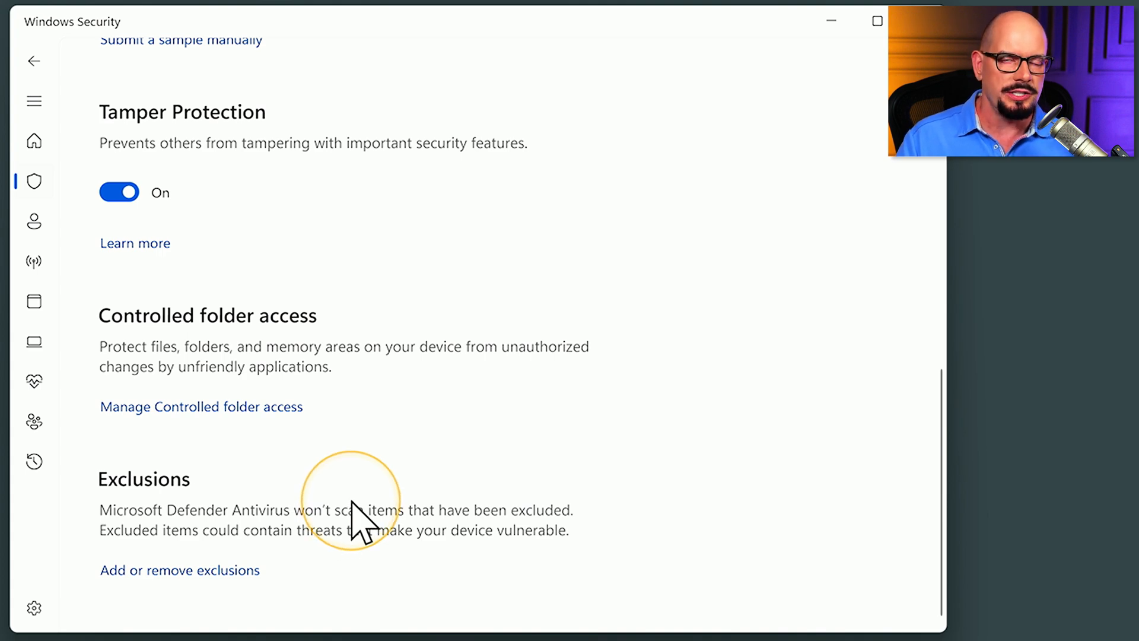
mouse_move(361, 512)
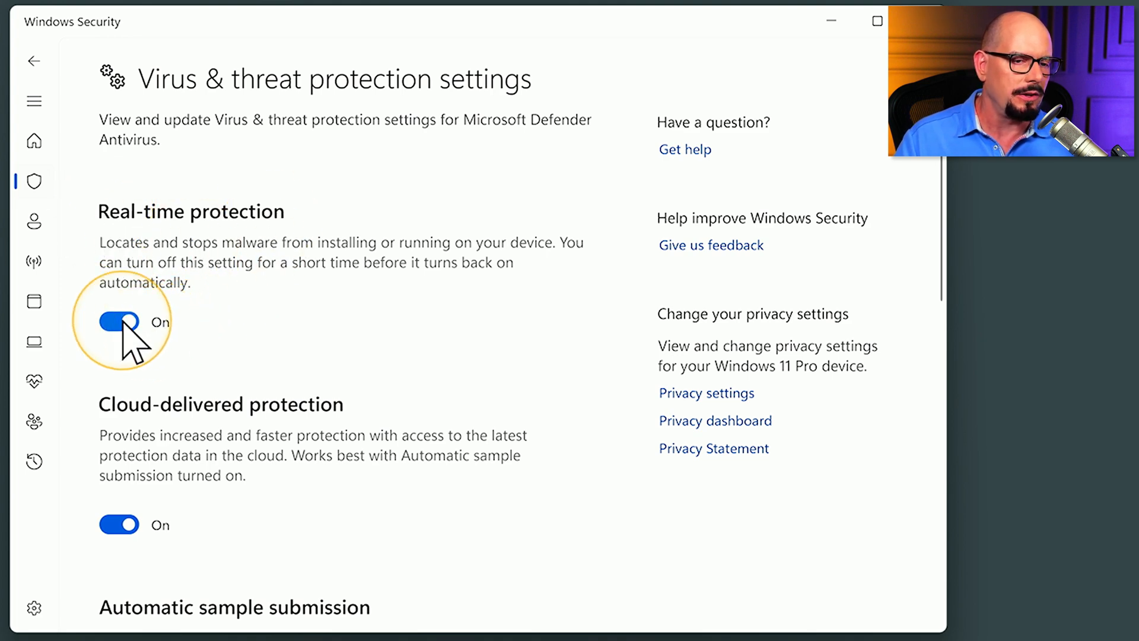
left_click(119, 322)
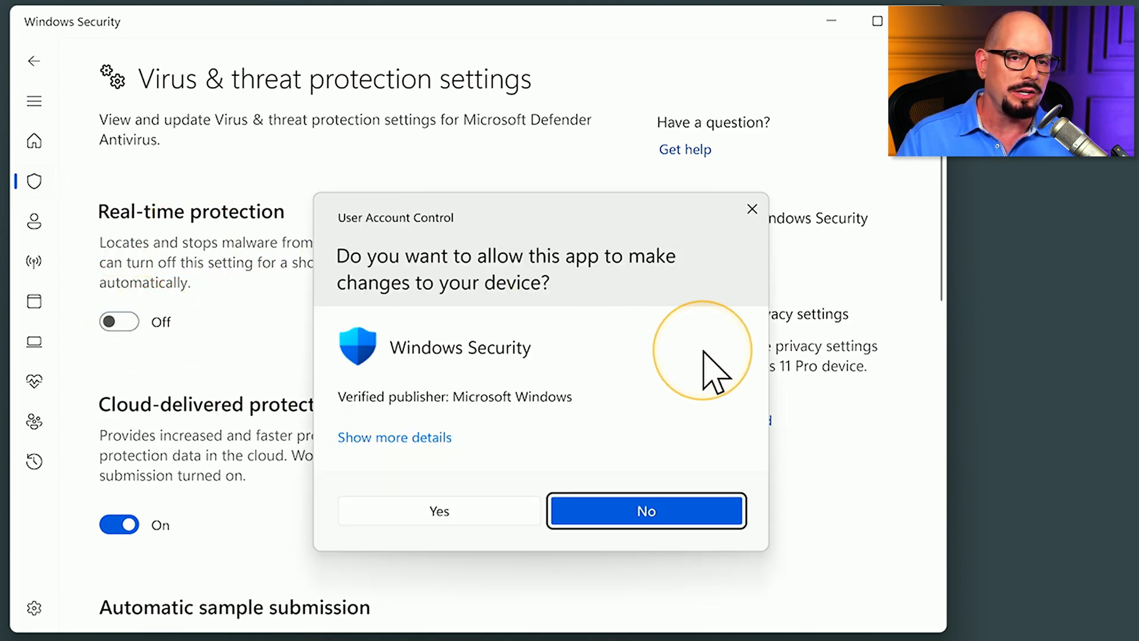
mouse_move(716, 370)
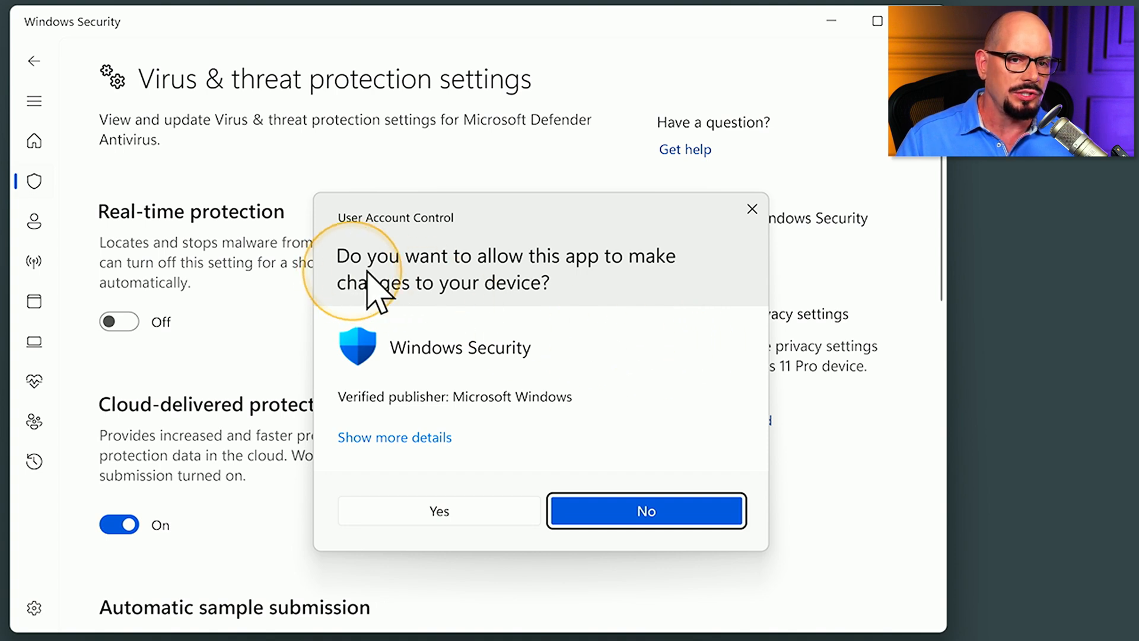
mouse_move(506, 312)
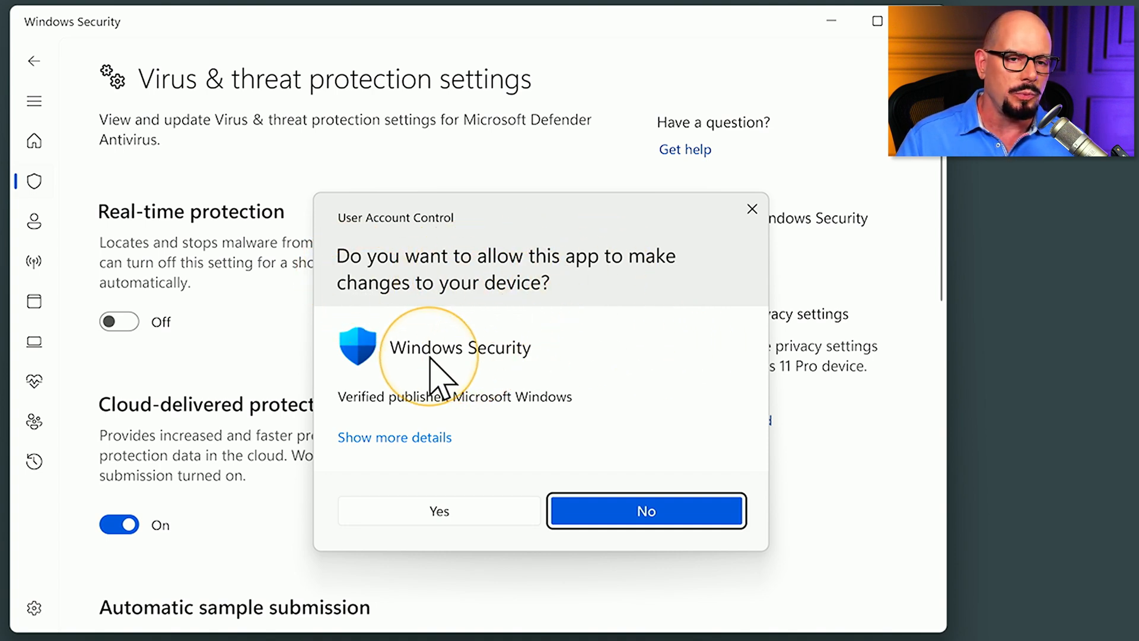
mouse_move(577, 435)
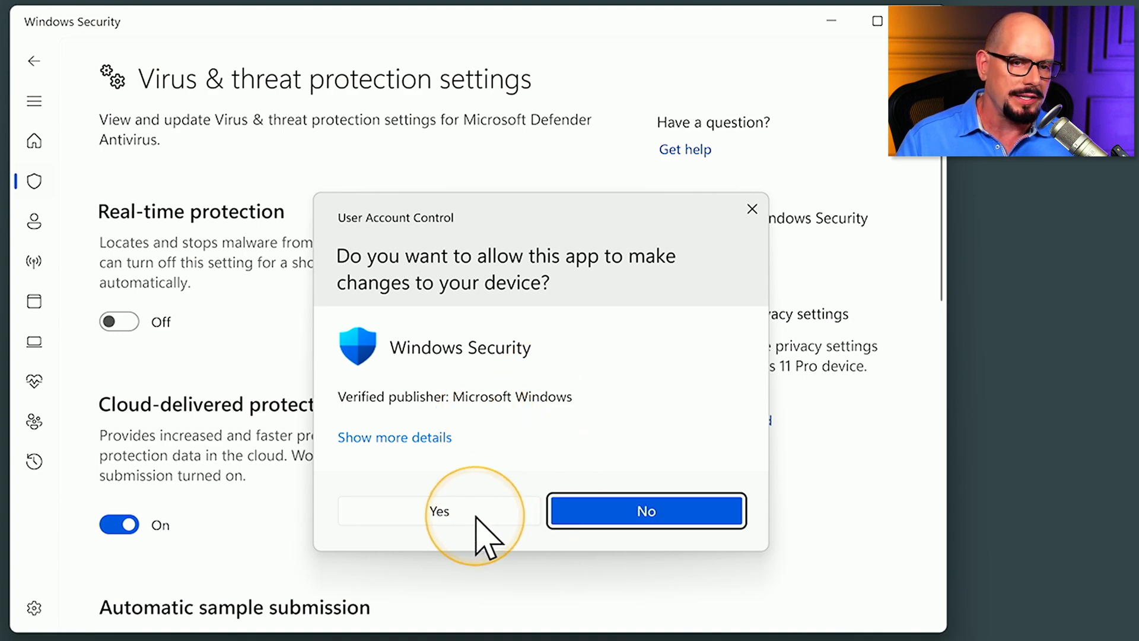
left_click(439, 510)
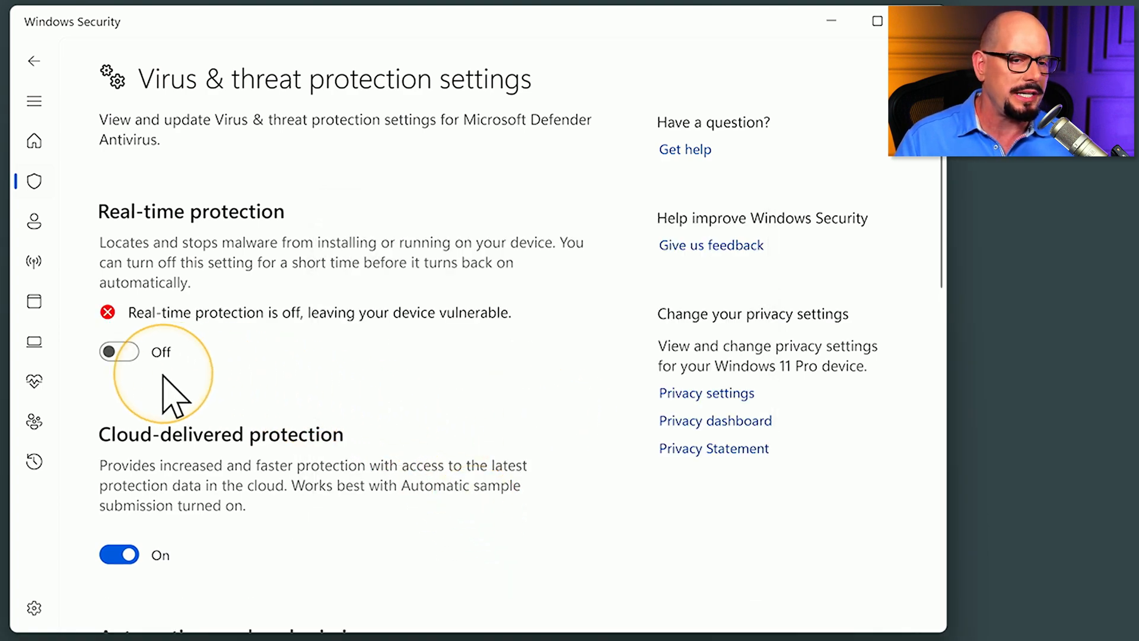
mouse_move(265, 261)
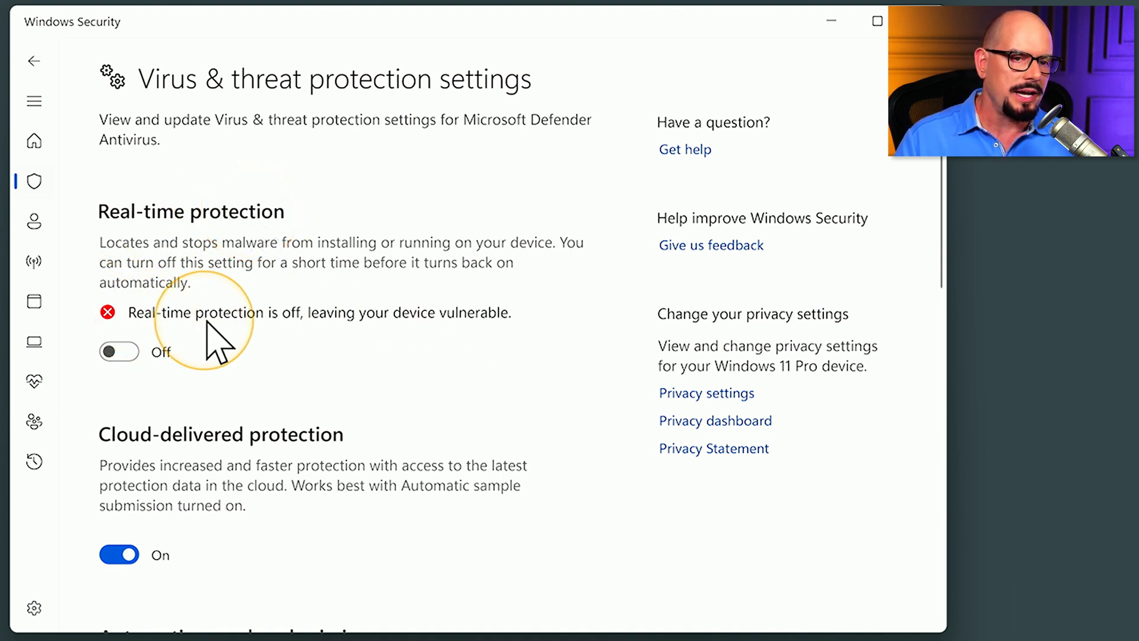
mouse_move(559, 323)
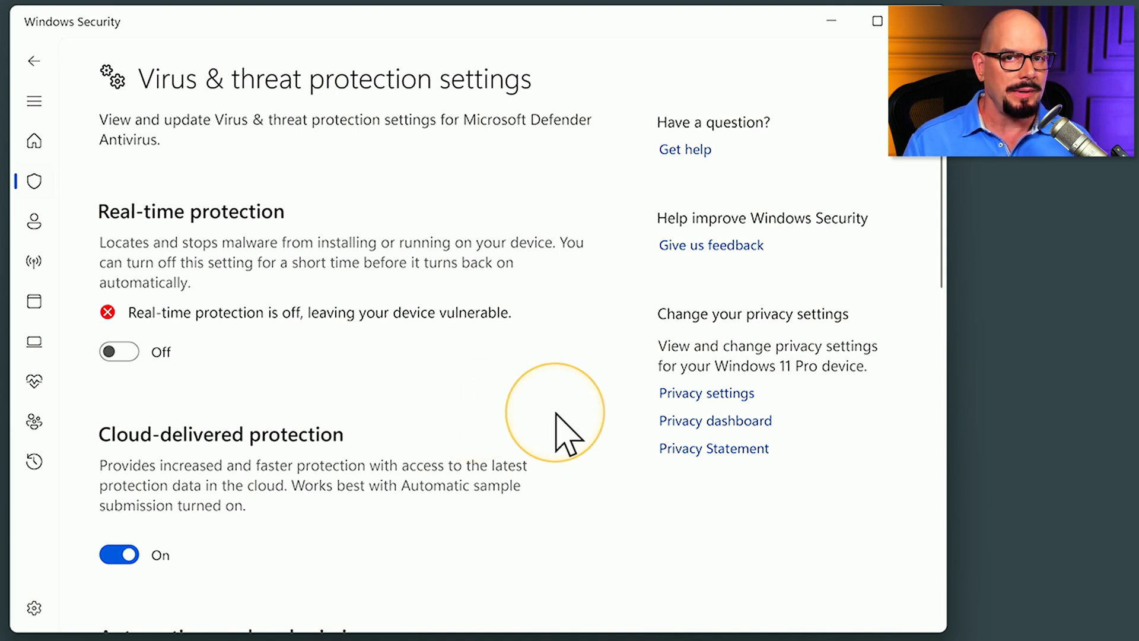
mouse_move(567, 436)
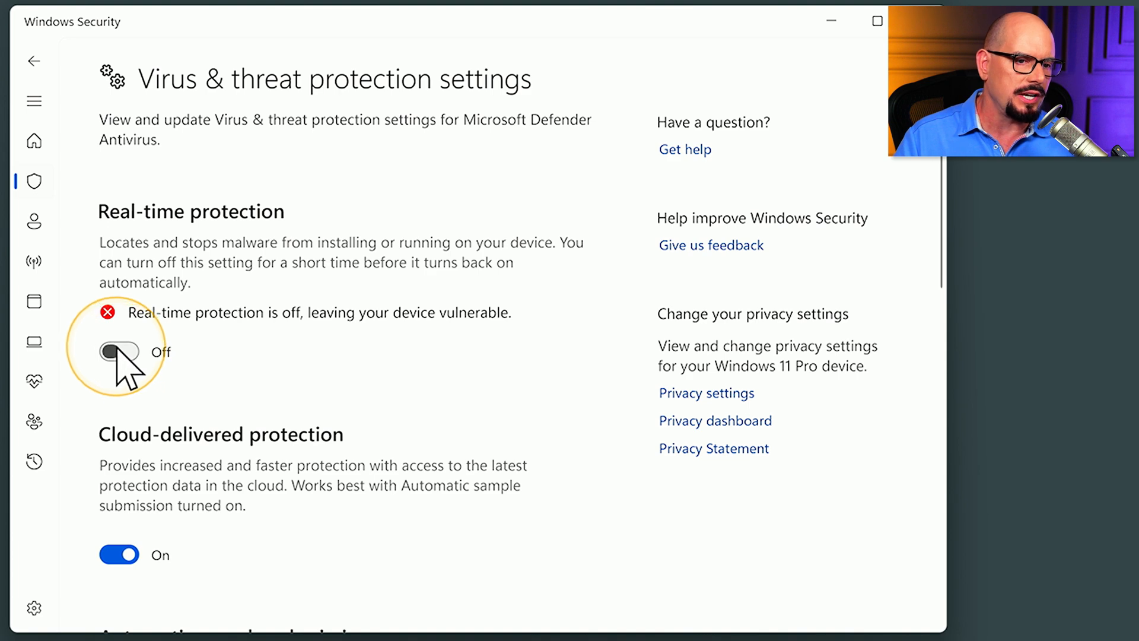
- Switch Real-time protection back to On and approve the User Account Control prompt
left_click(119, 351)
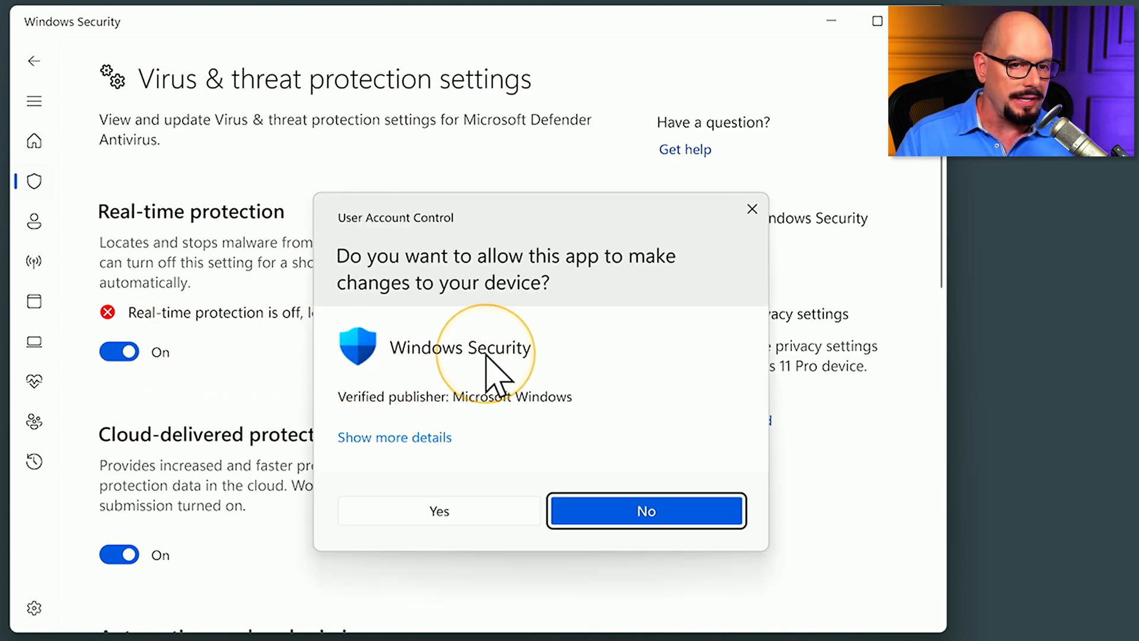
left_click(646, 511)
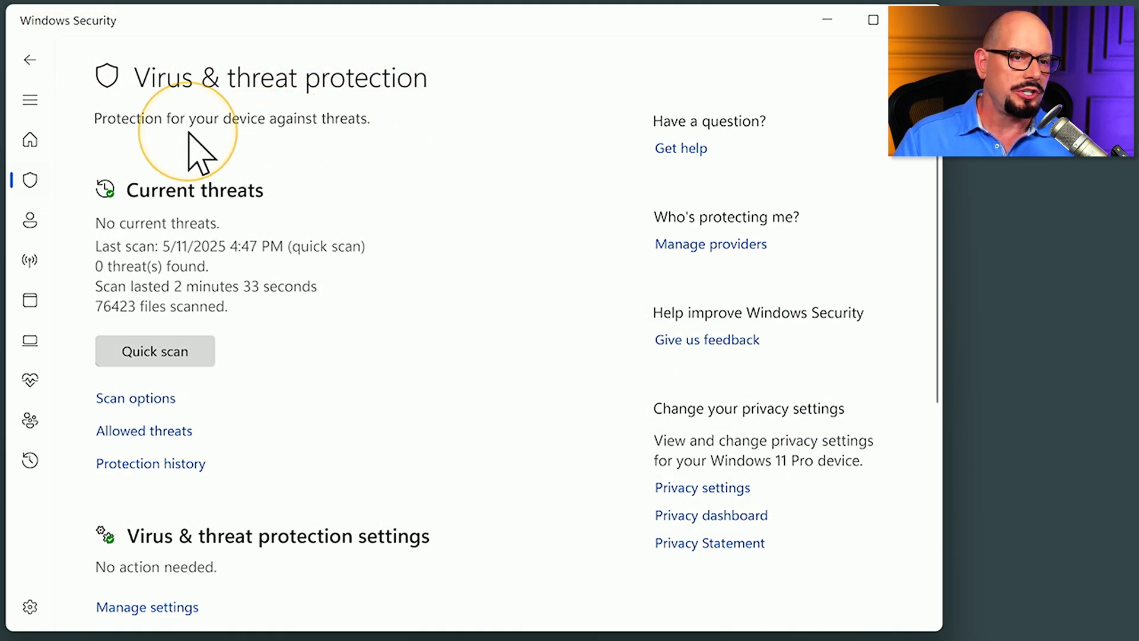
mouse_move(130, 91)
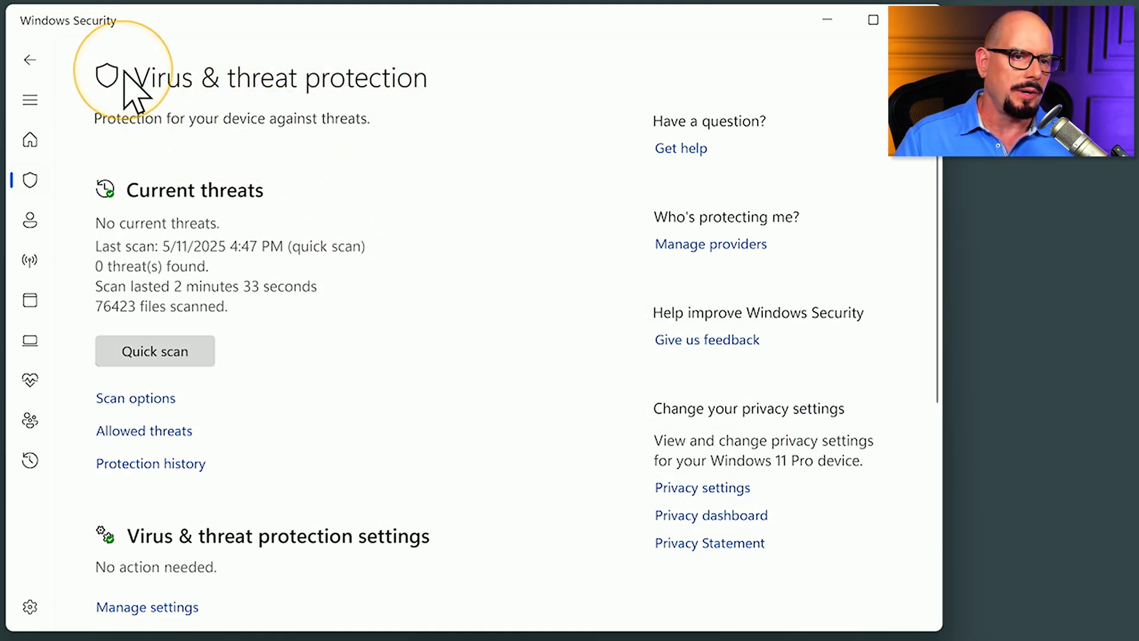
mouse_move(425, 298)
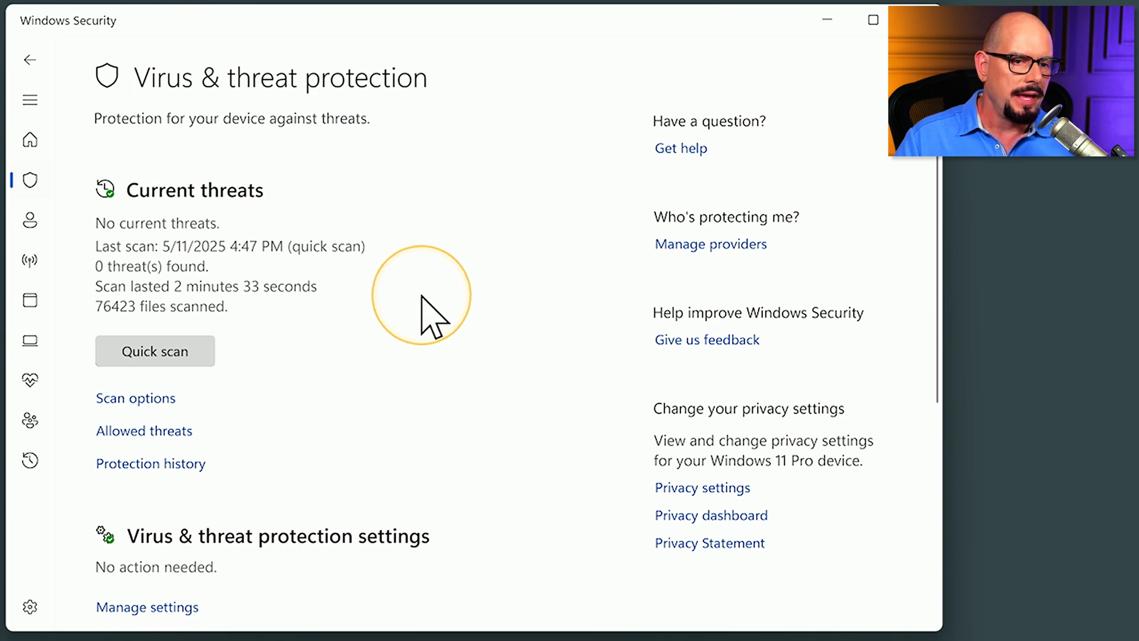
- Go to Protection updates showing security intelligence 1.429.45.0, last updated 5/17/2025
scroll("down", 3)
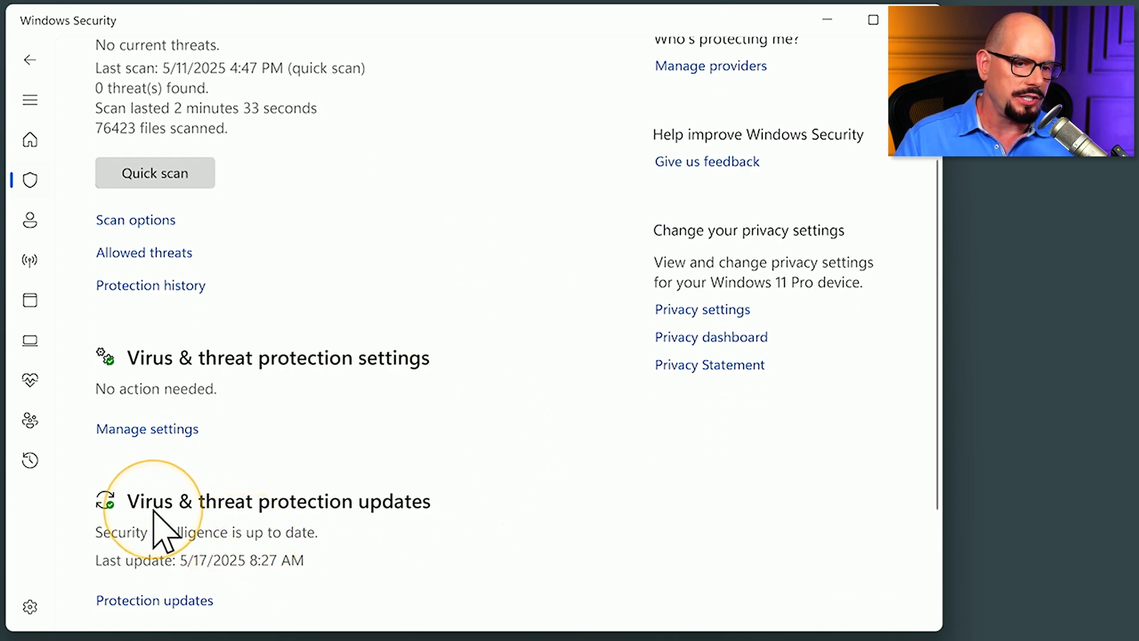
mouse_move(164, 600)
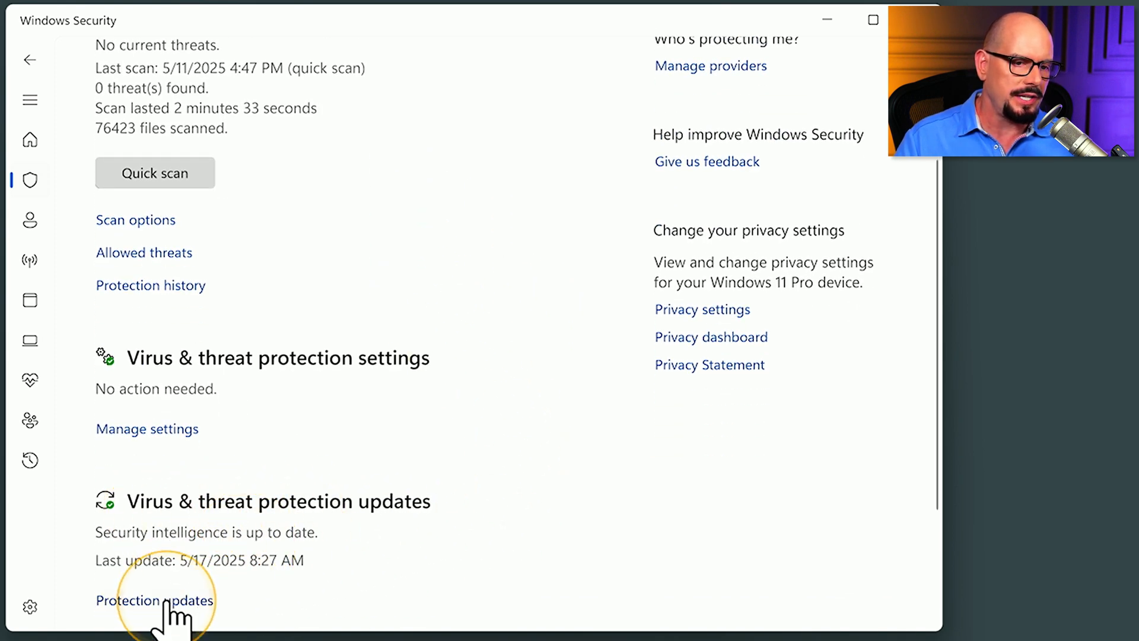
left_click(155, 601)
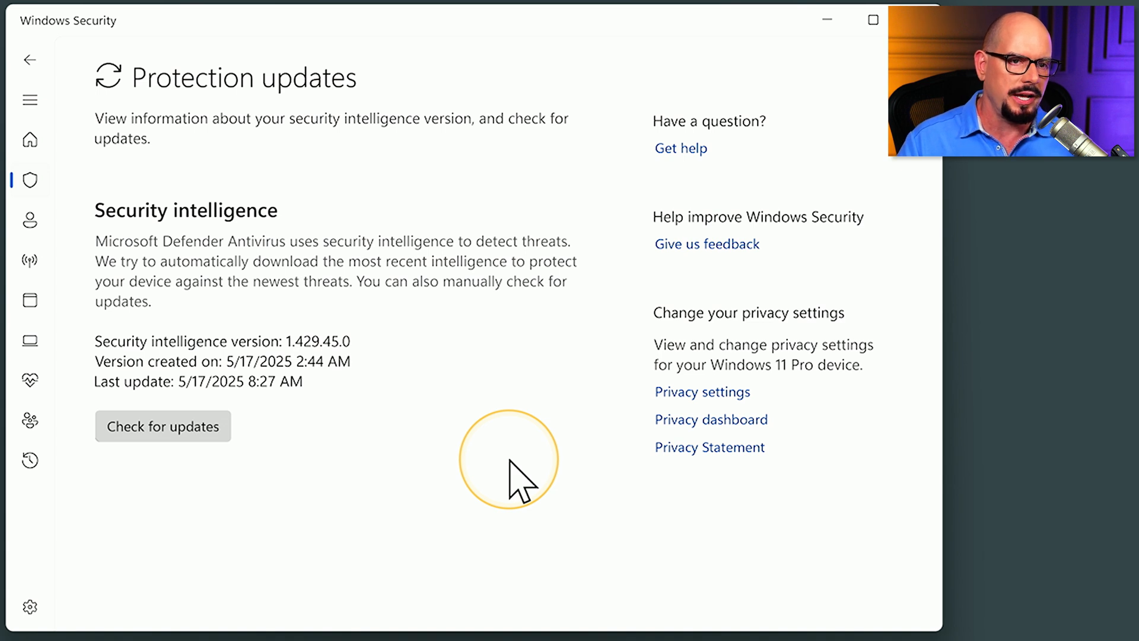
mouse_move(203, 320)
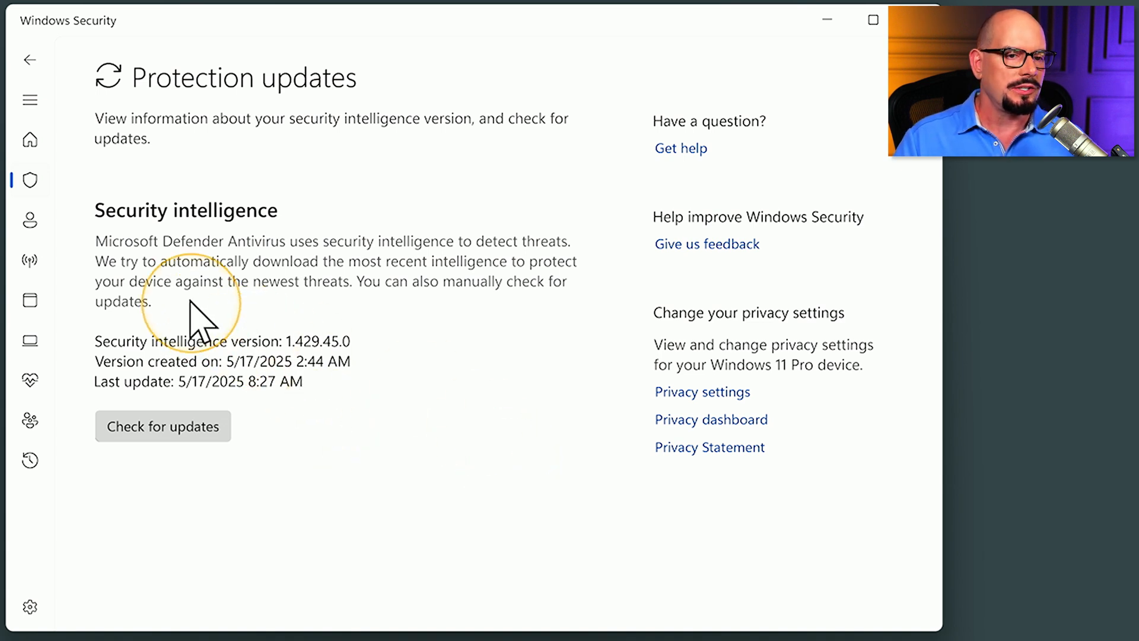
mouse_move(291, 377)
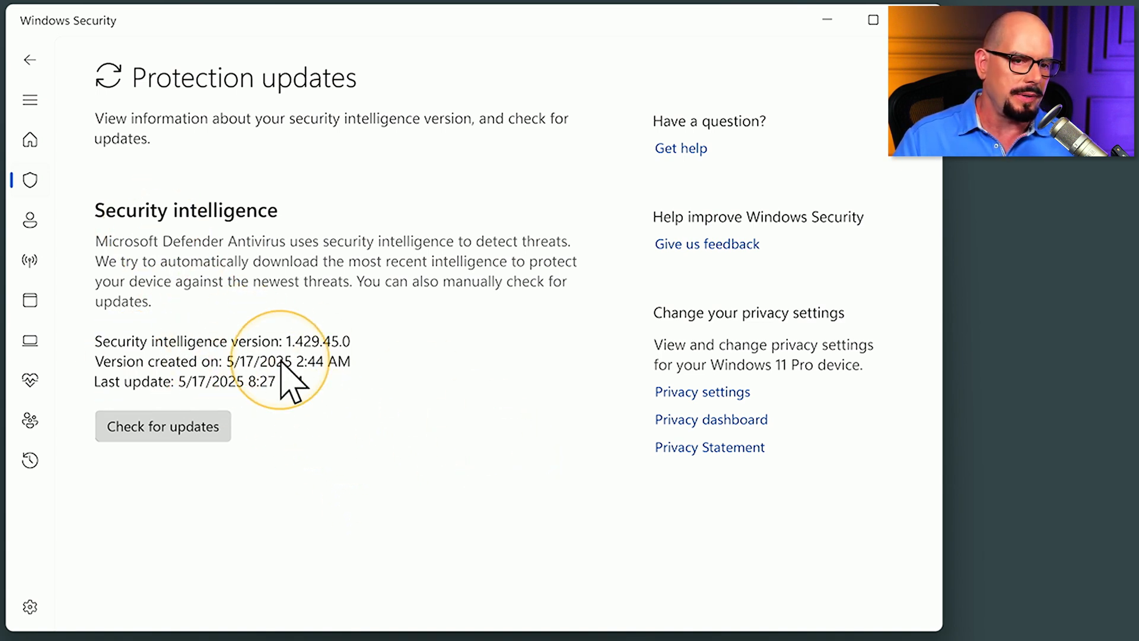
mouse_move(385, 371)
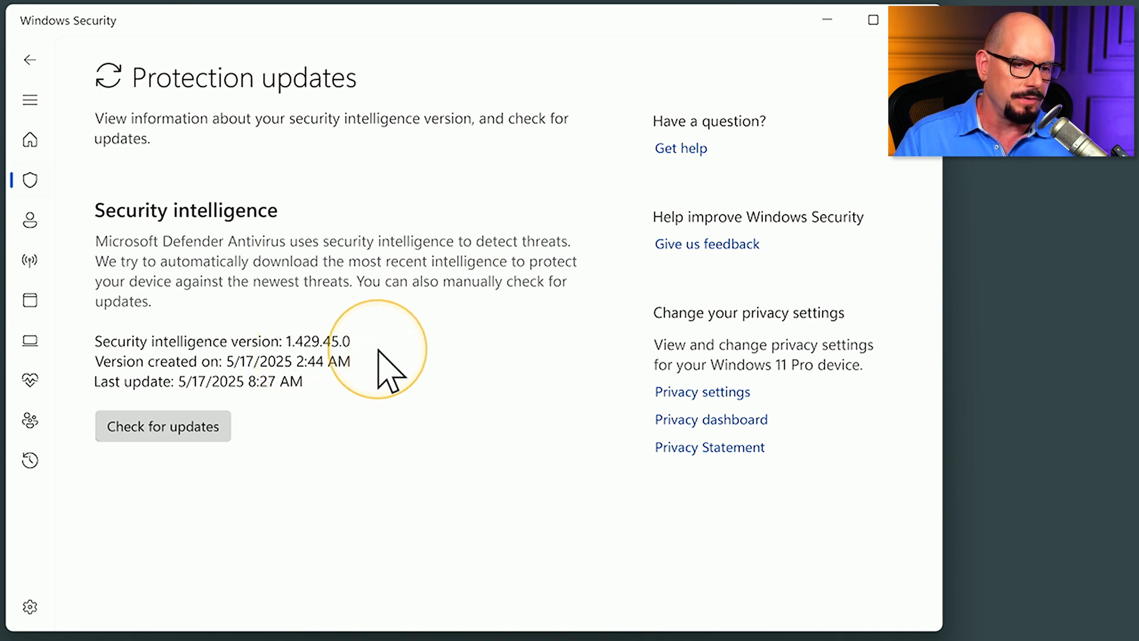
mouse_move(393, 396)
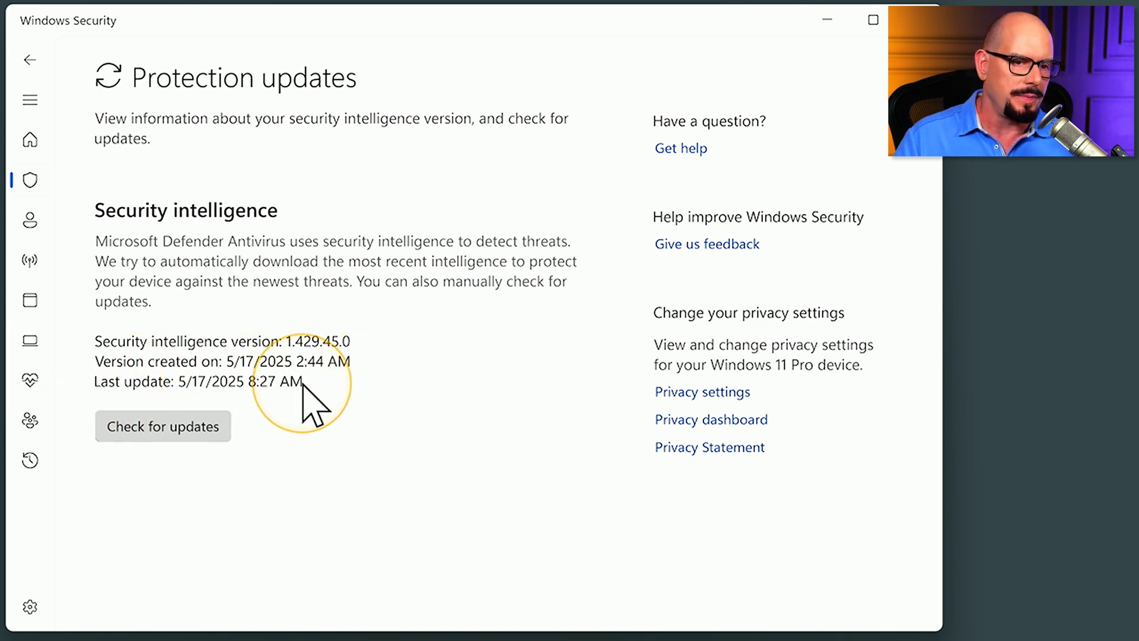
- Check for updates so security intelligence reaches version 1.429.92.0, updated 5/20/2025
left_click(162, 426)
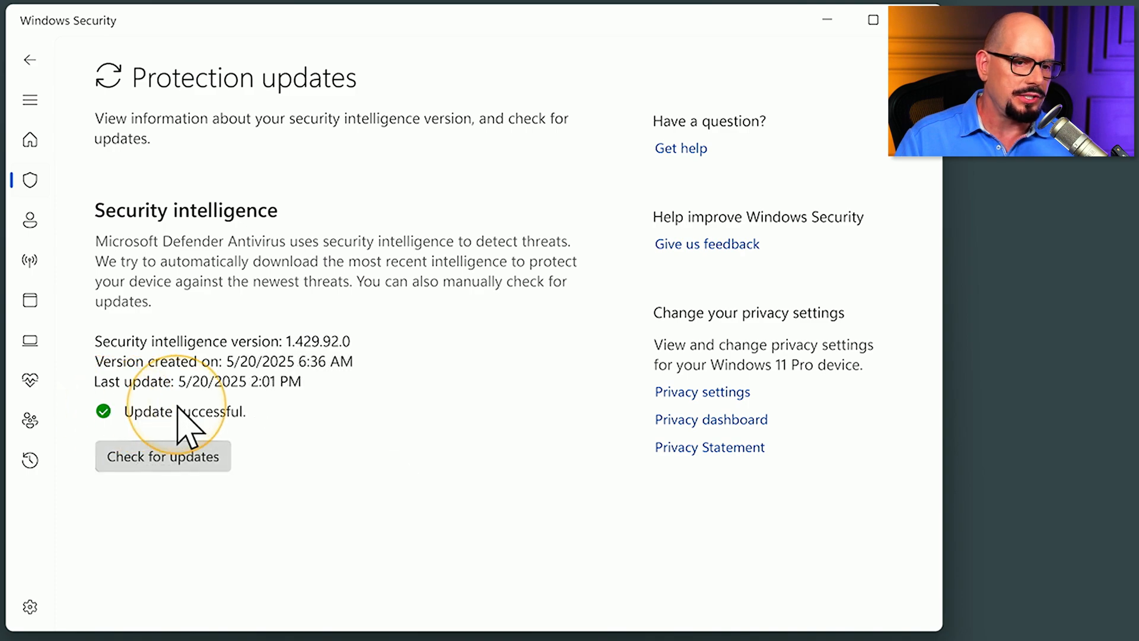
mouse_move(316, 381)
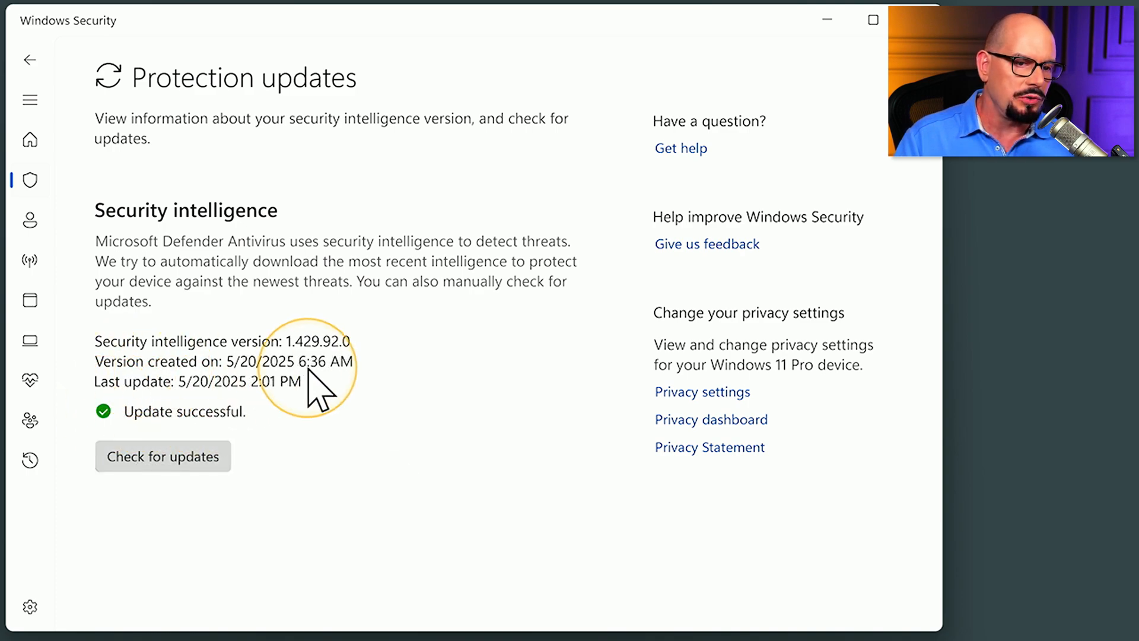